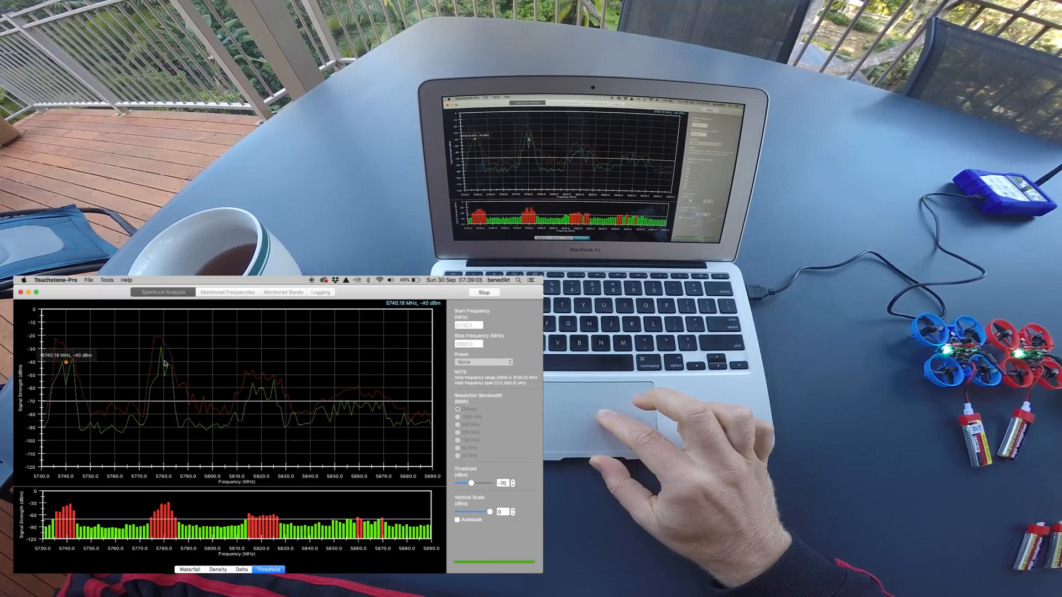
left_click(163, 364)
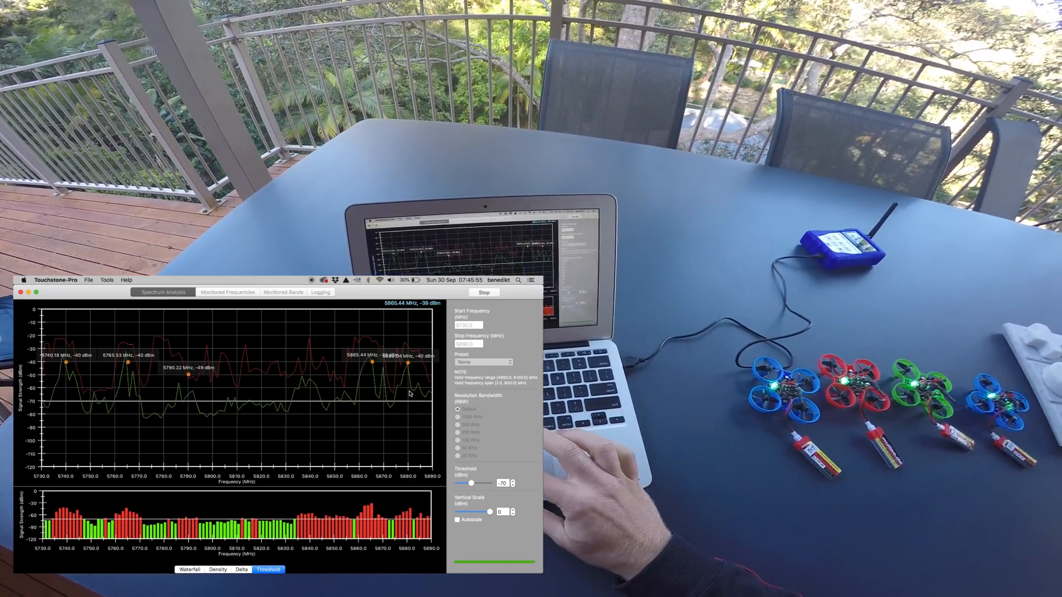
left_click(483, 292)
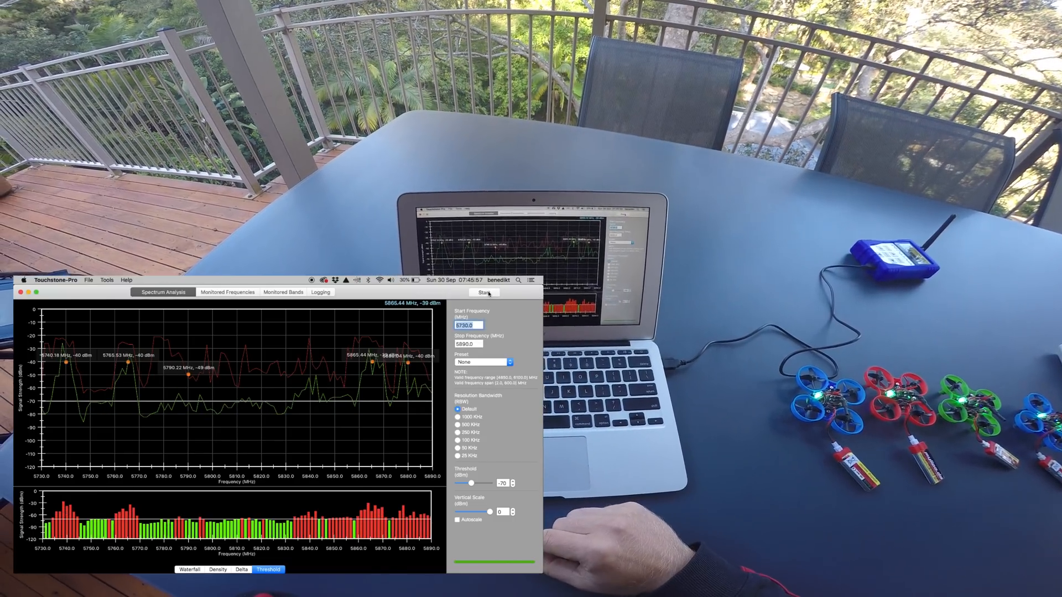